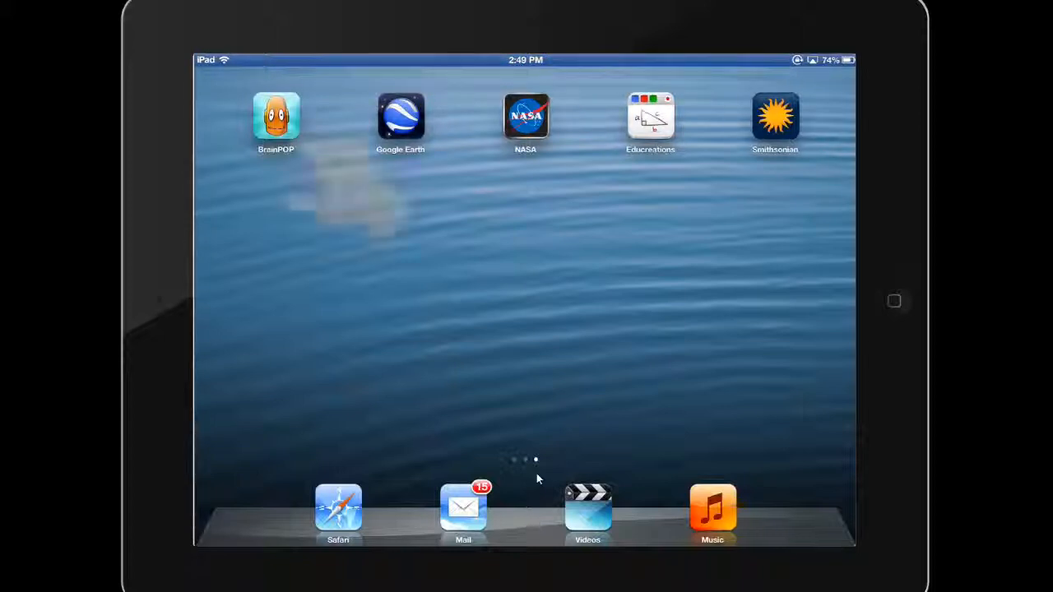
Enter jiggle mode, start deleting BrainPOP, then cancel to keep it installed.
click(275, 119)
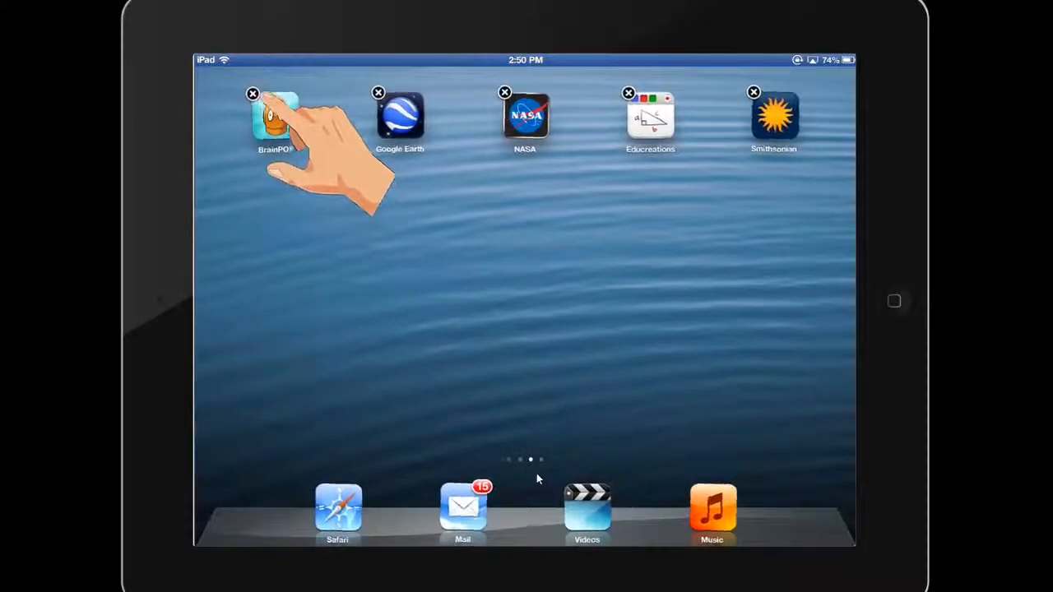
click(254, 92)
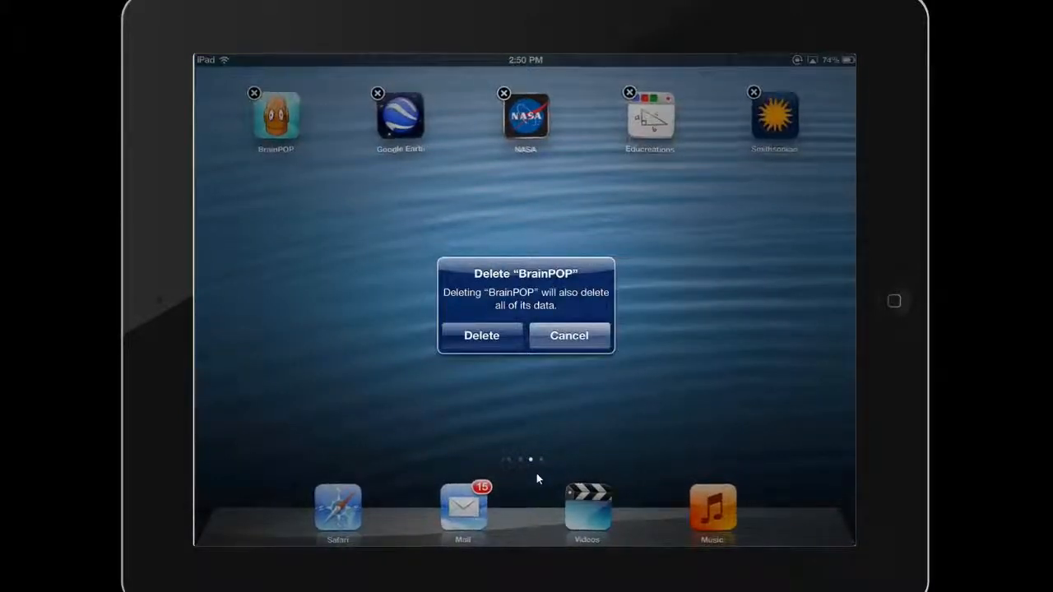
click(569, 335)
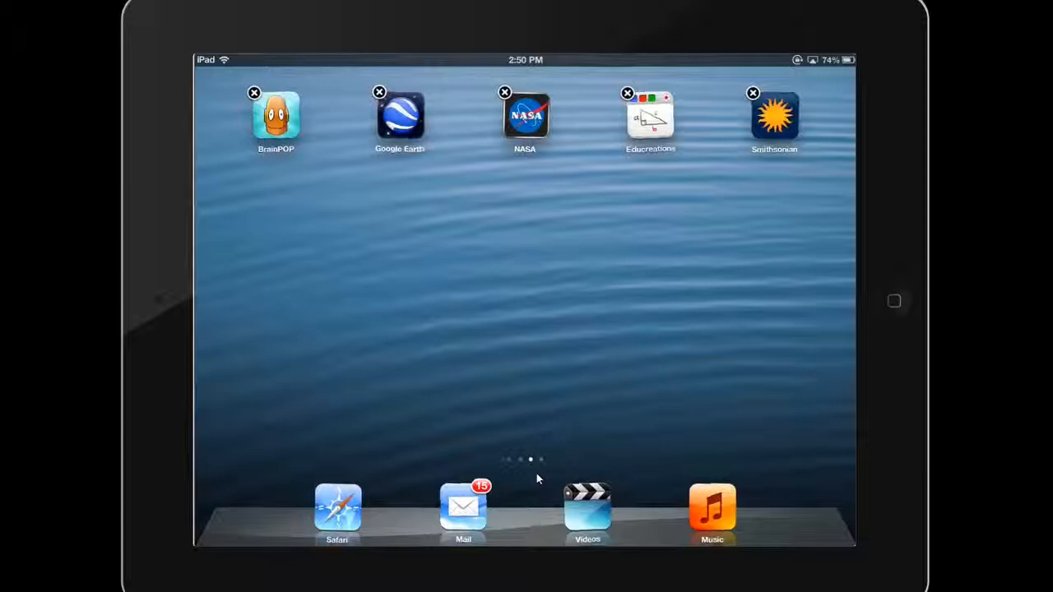
click(525, 116)
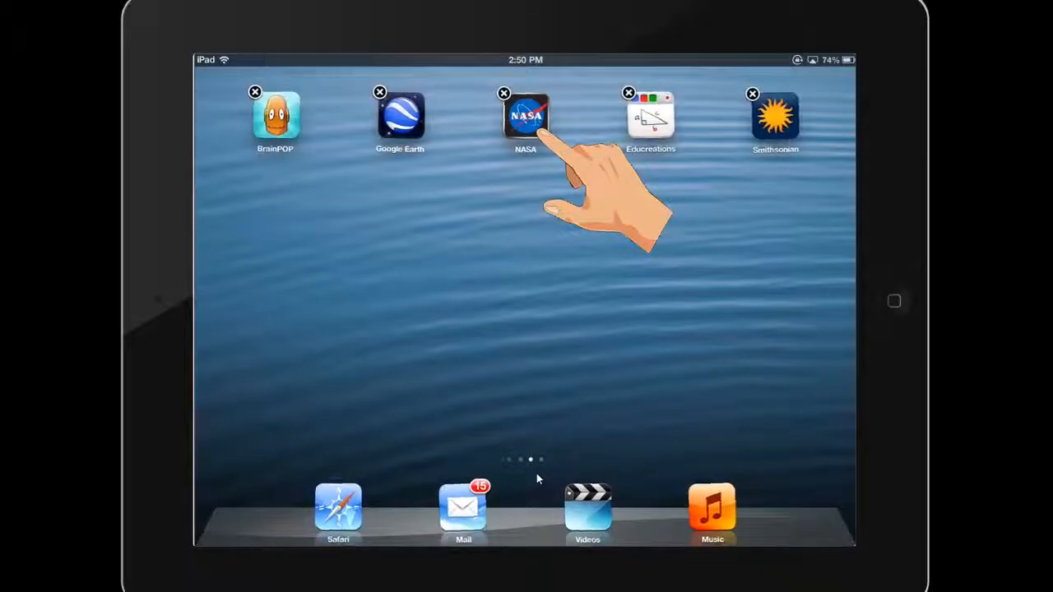
Drag NASA and Smithsonian onto the main page and stack them into a new folder.
drag(526, 115, 246, 330)
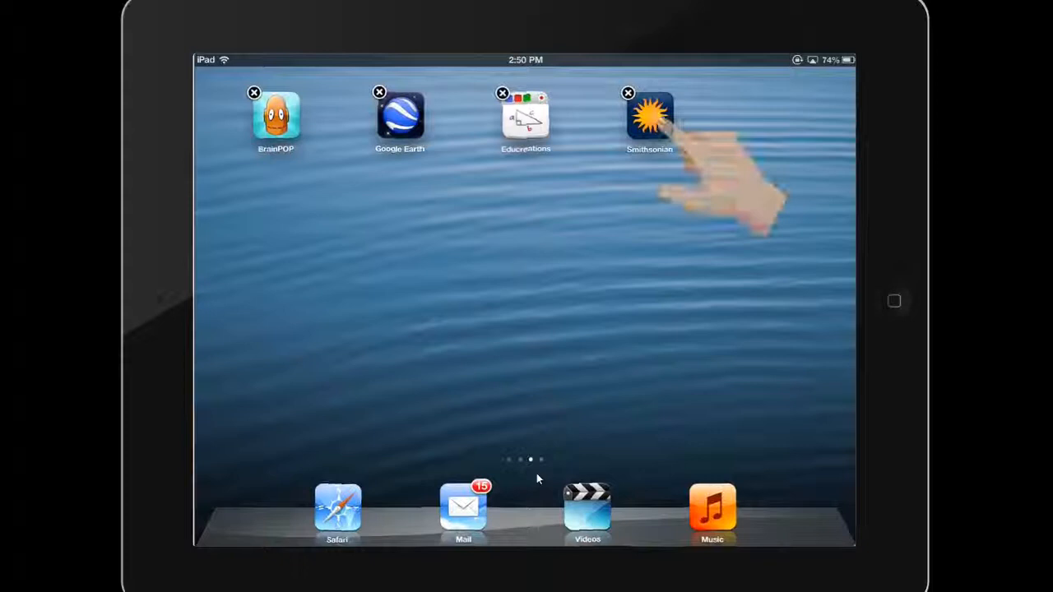
drag(650, 119, 277, 370)
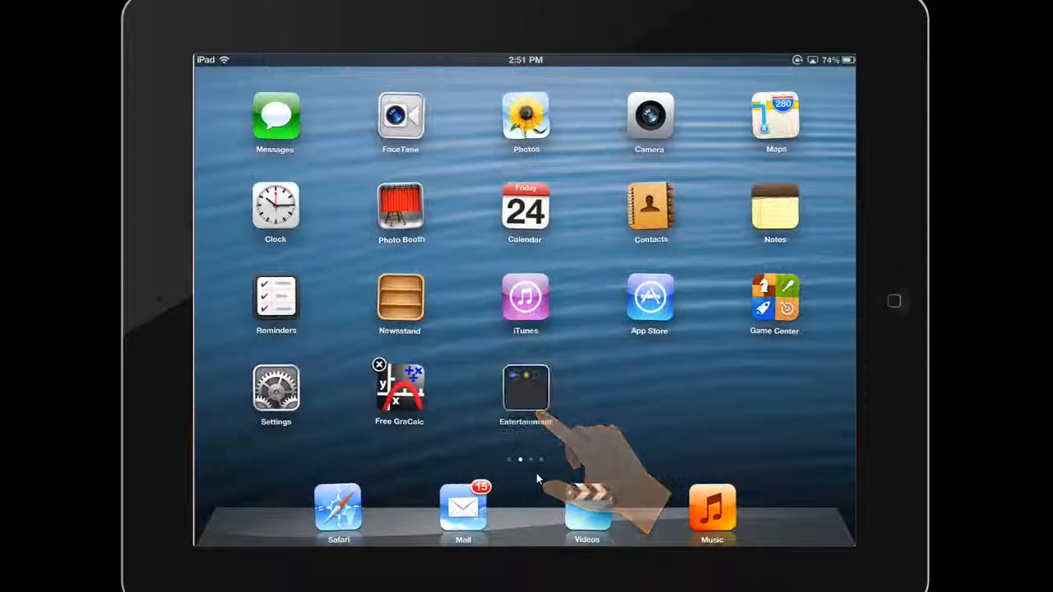
Rename the new folder of science apps to 'Science'.
click(525, 387)
text(Scie)
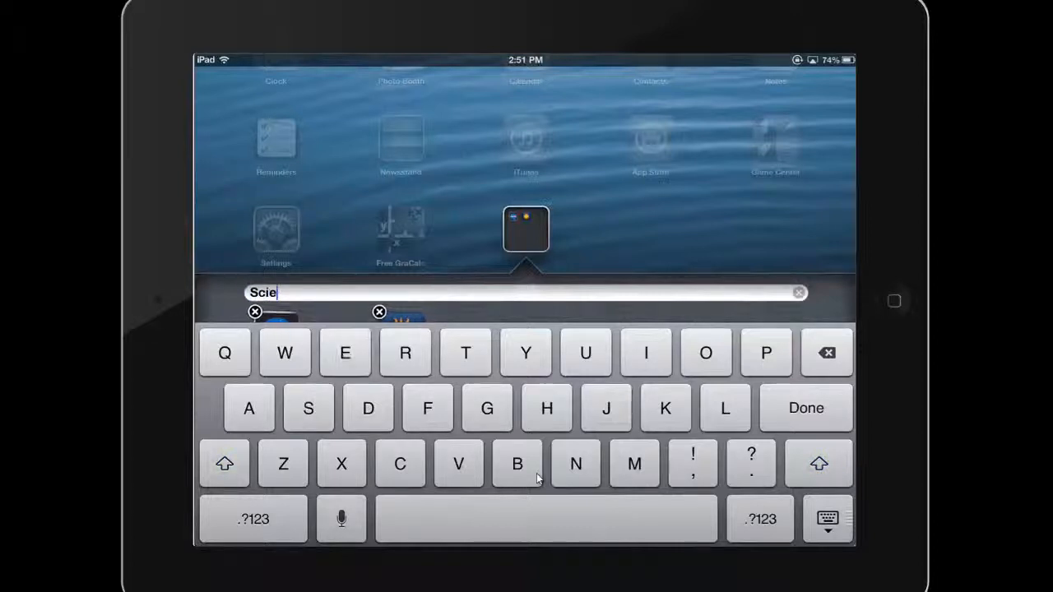
text(nce)
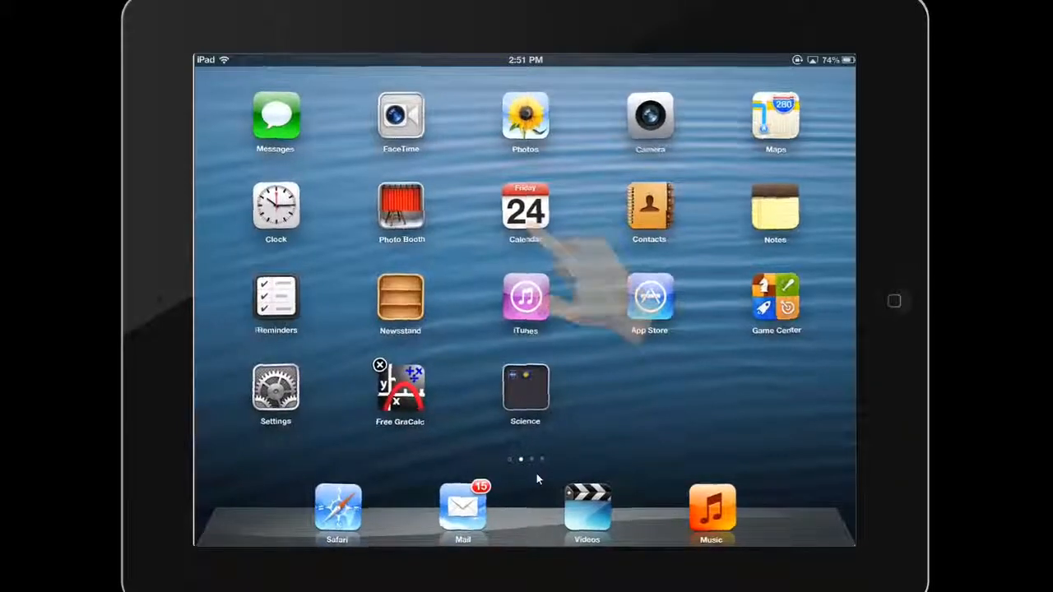
Drag Calendar into the dock in place of Videos.
drag(525, 212, 517, 358)
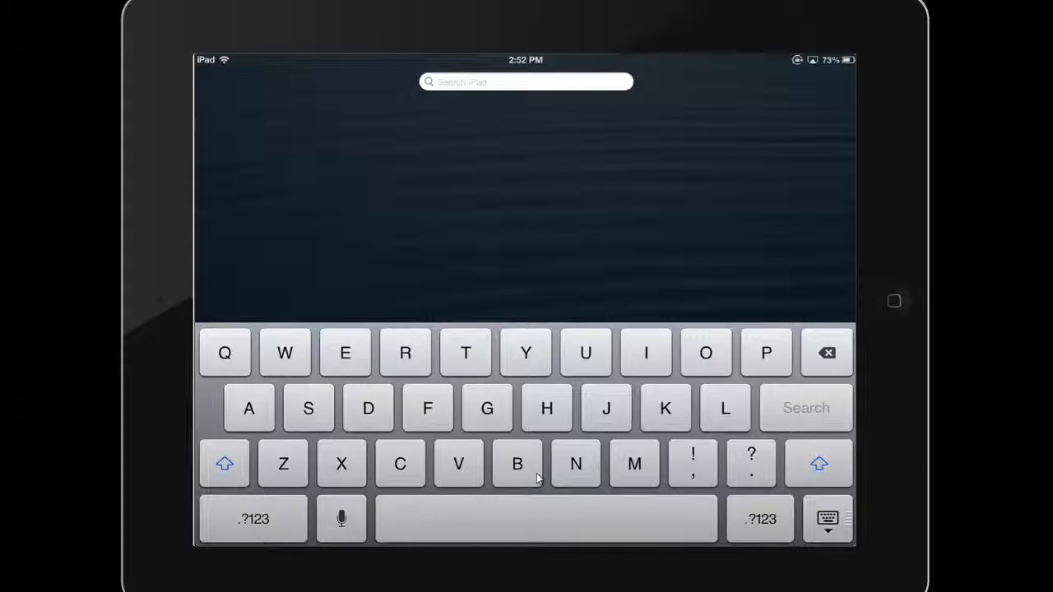
Search 'Notes' in Spotlight, launch Notes, then return to the home screen.
text(Notes)
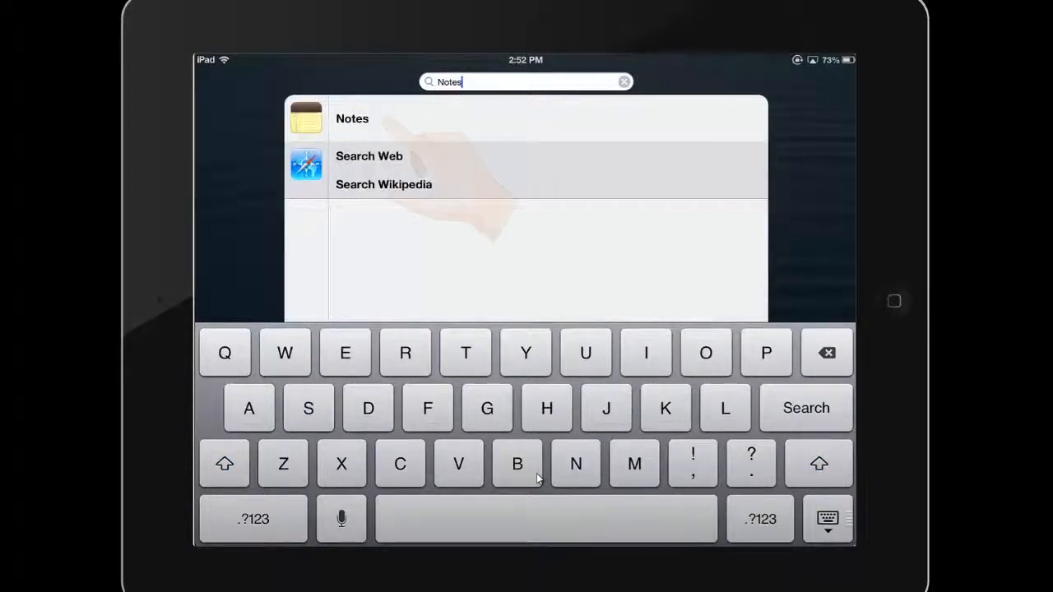
click(352, 117)
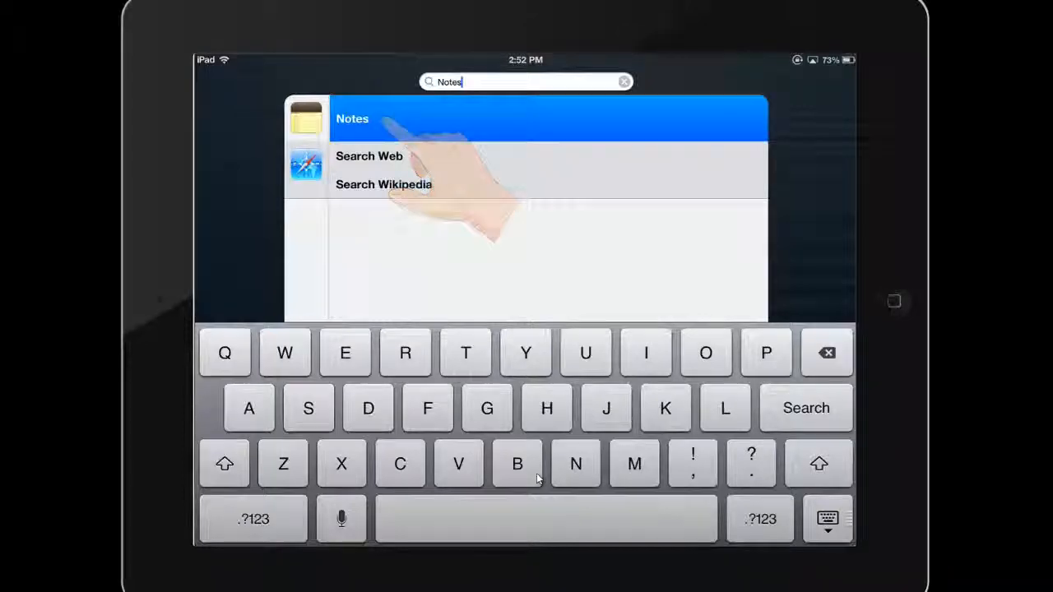
click(352, 118)
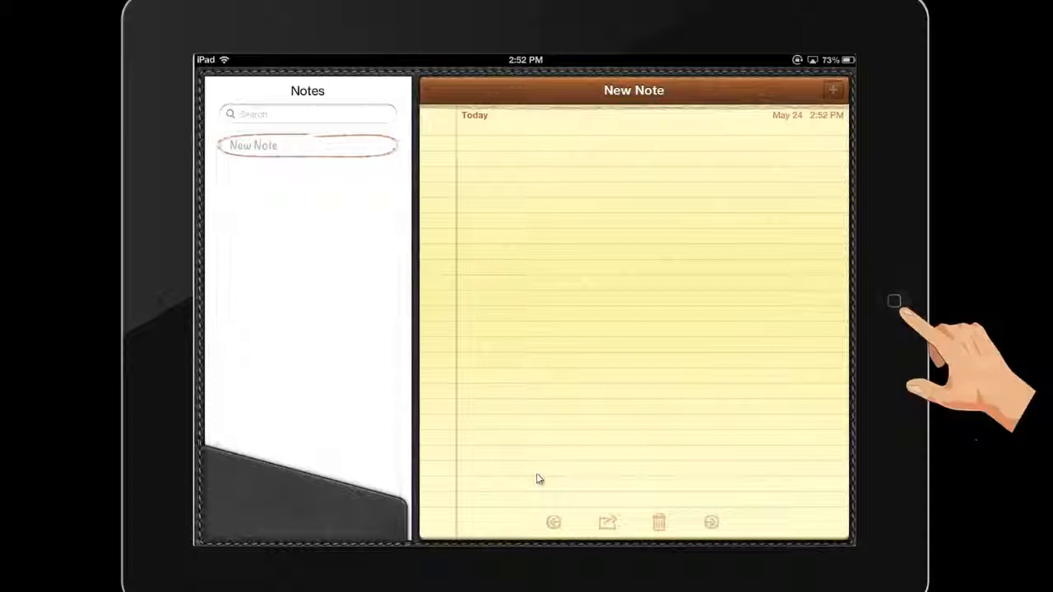
click(894, 302)
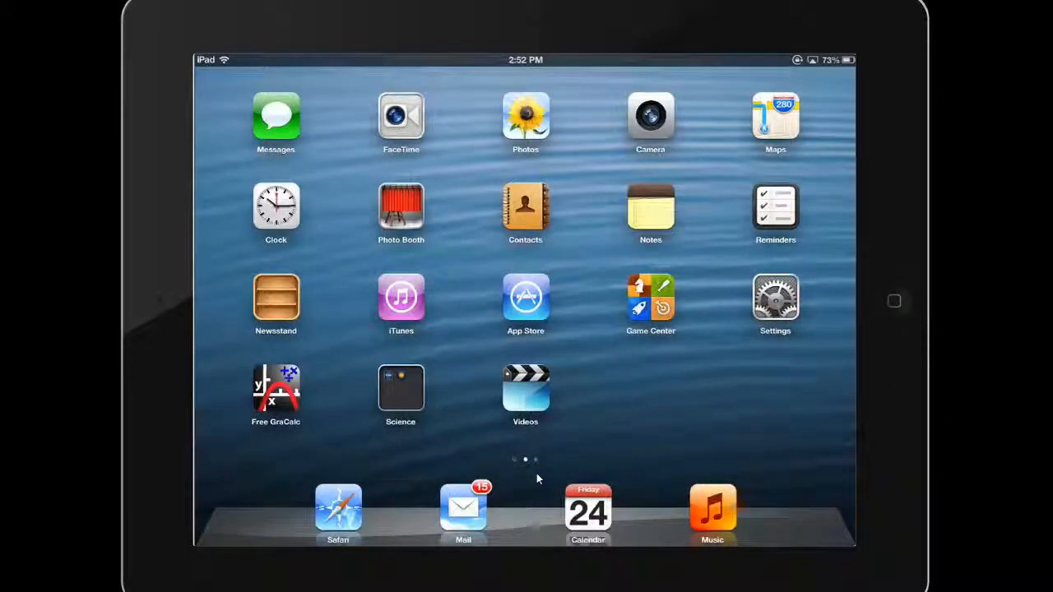